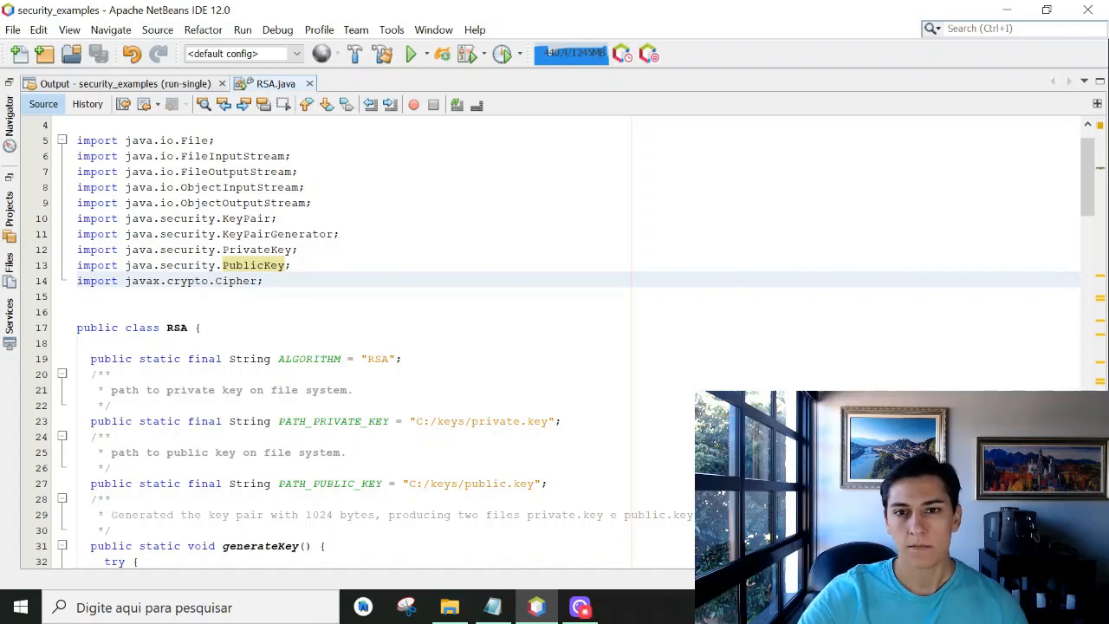
- Place the cursor on the opening lines of main() while explaining them
click(264, 281)
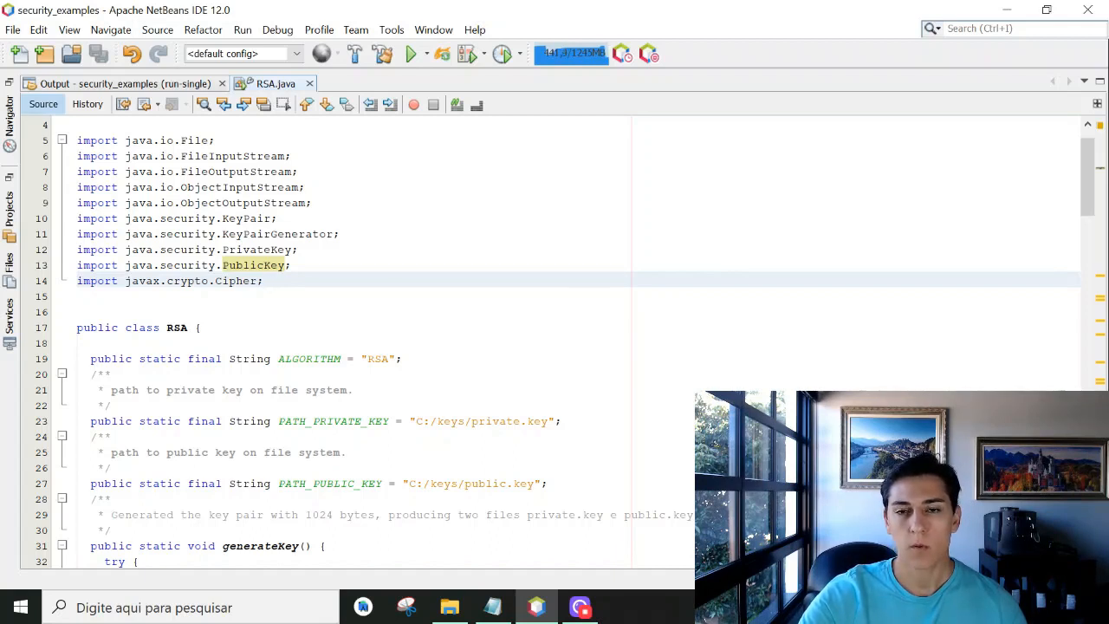
click(264, 281)
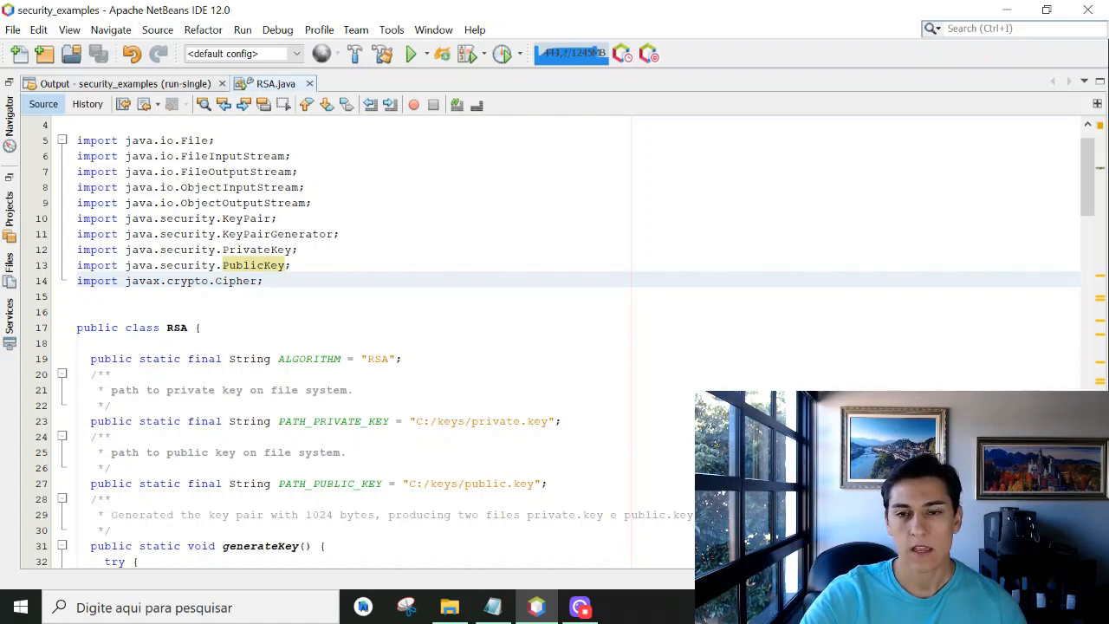
click(265, 281)
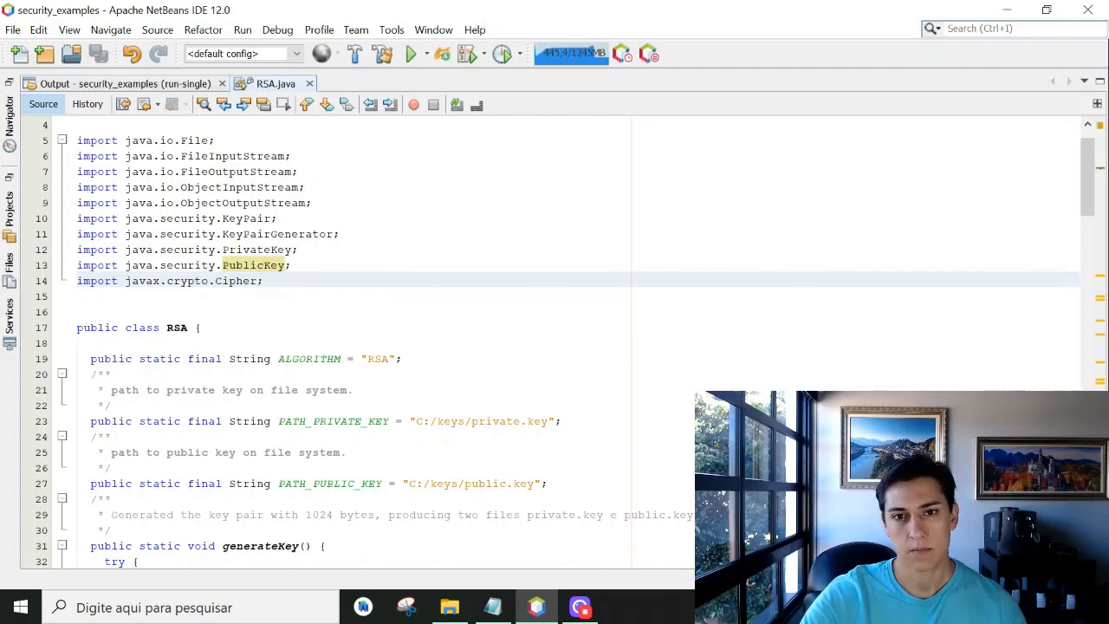
click(264, 281)
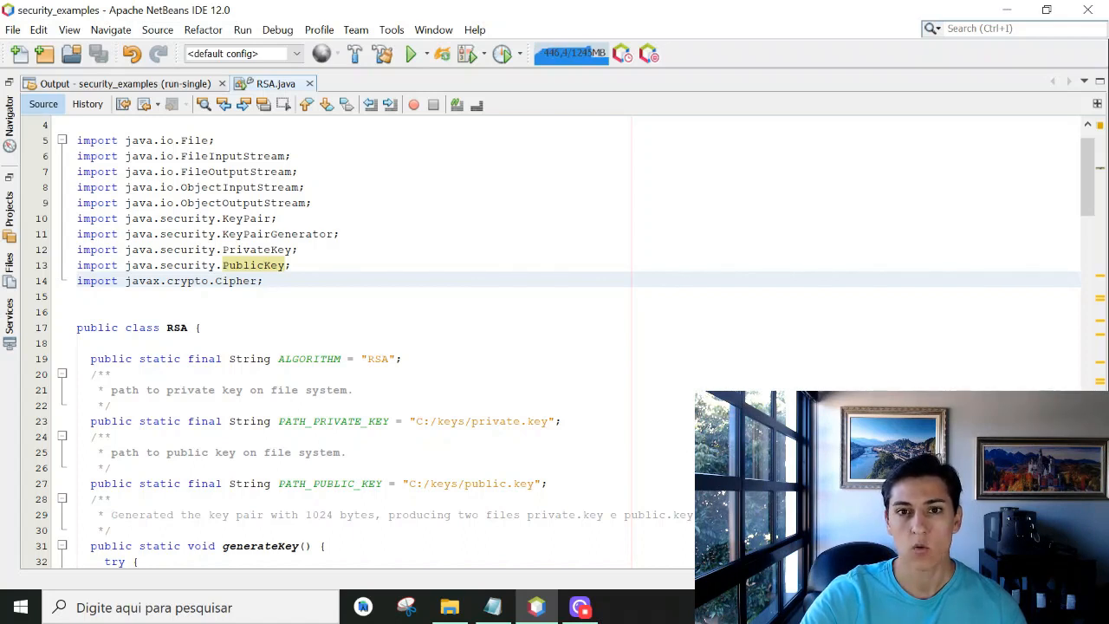
click(264, 280)
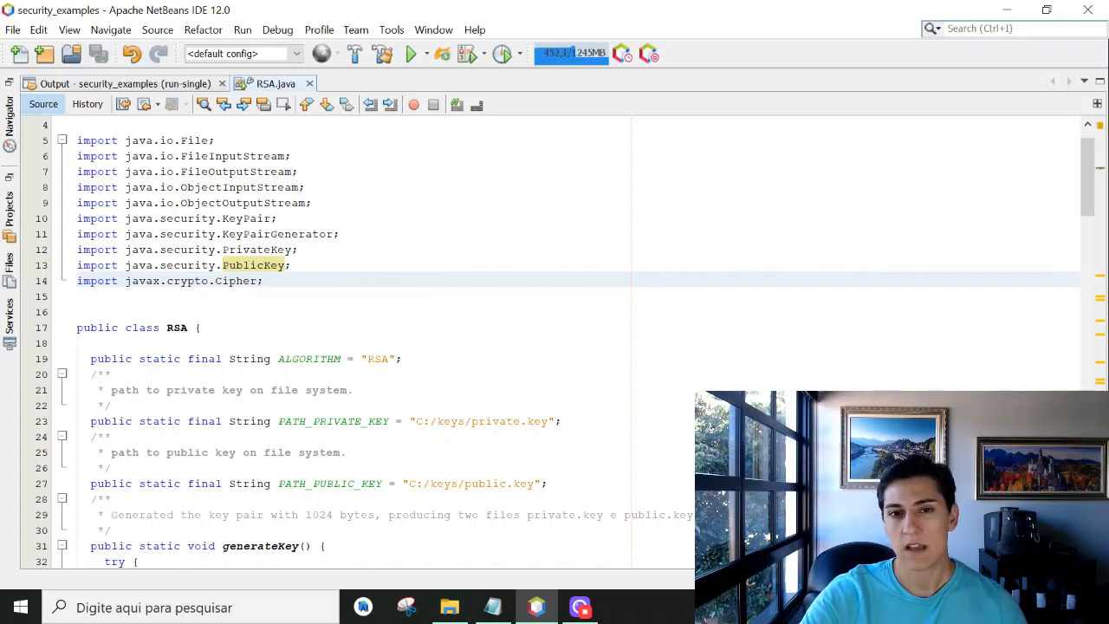
click(265, 281)
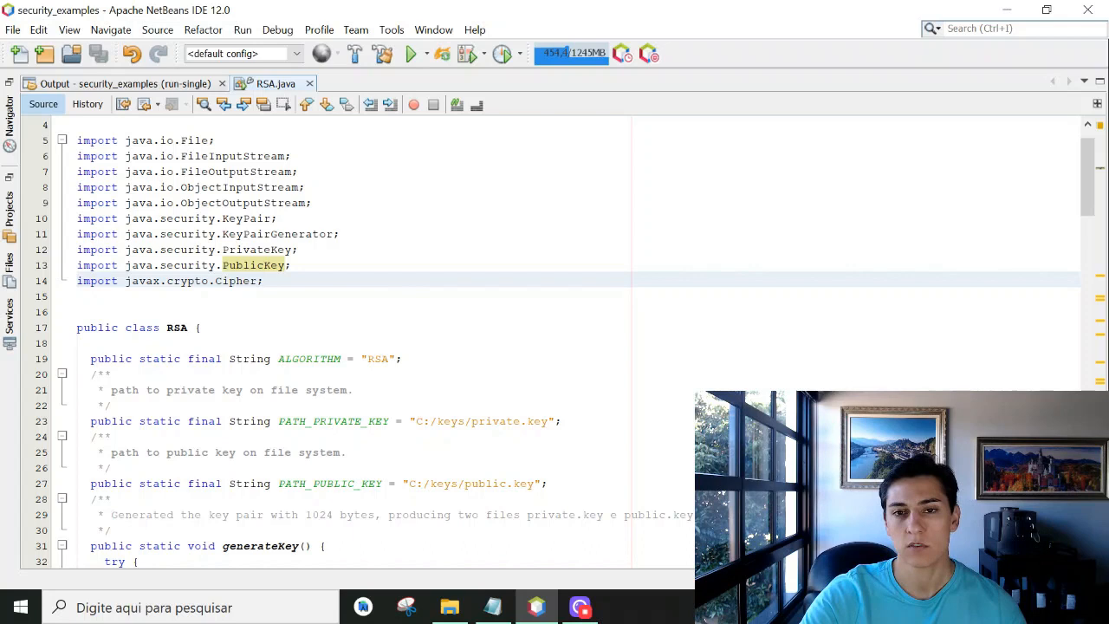
click(264, 280)
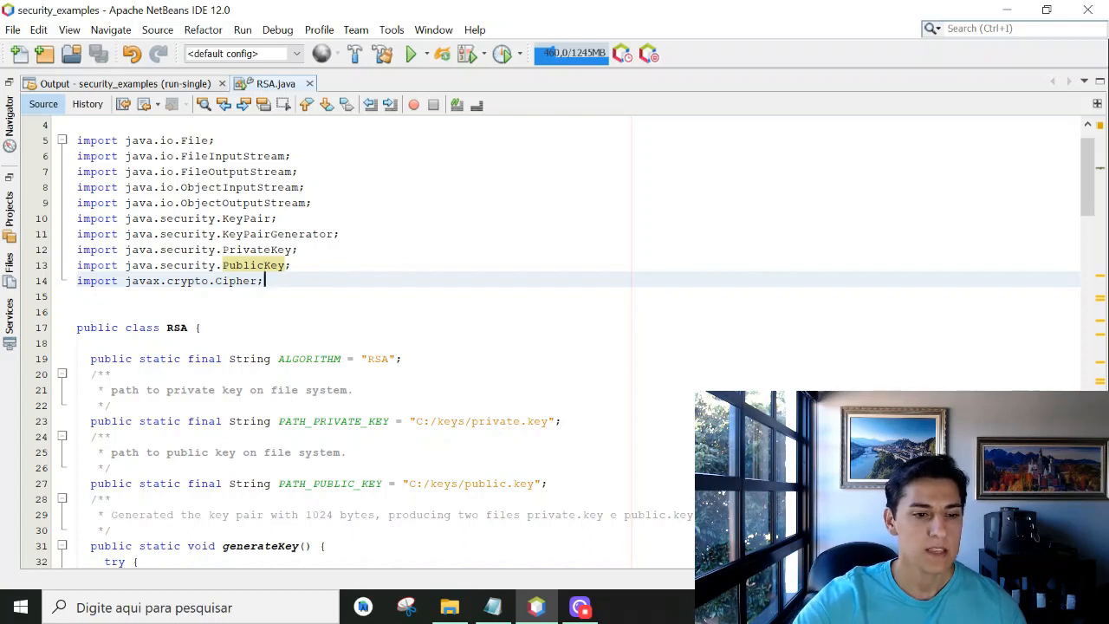
- Scroll through main(), double-clicking two variables to highlight and explain them
scroll(down, 3)
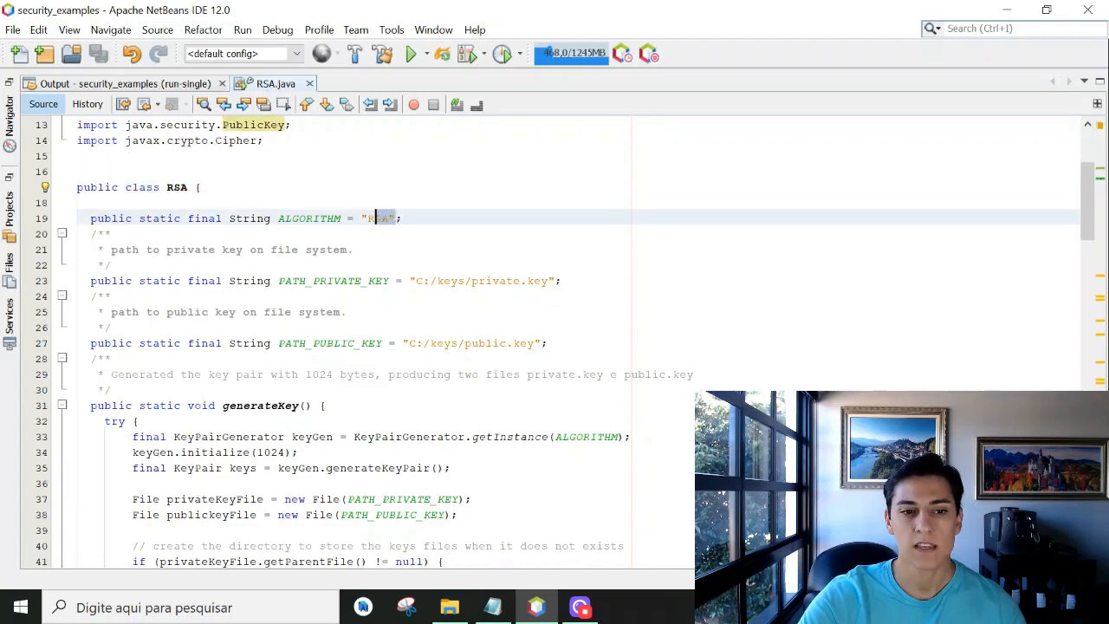
double_click(309, 218)
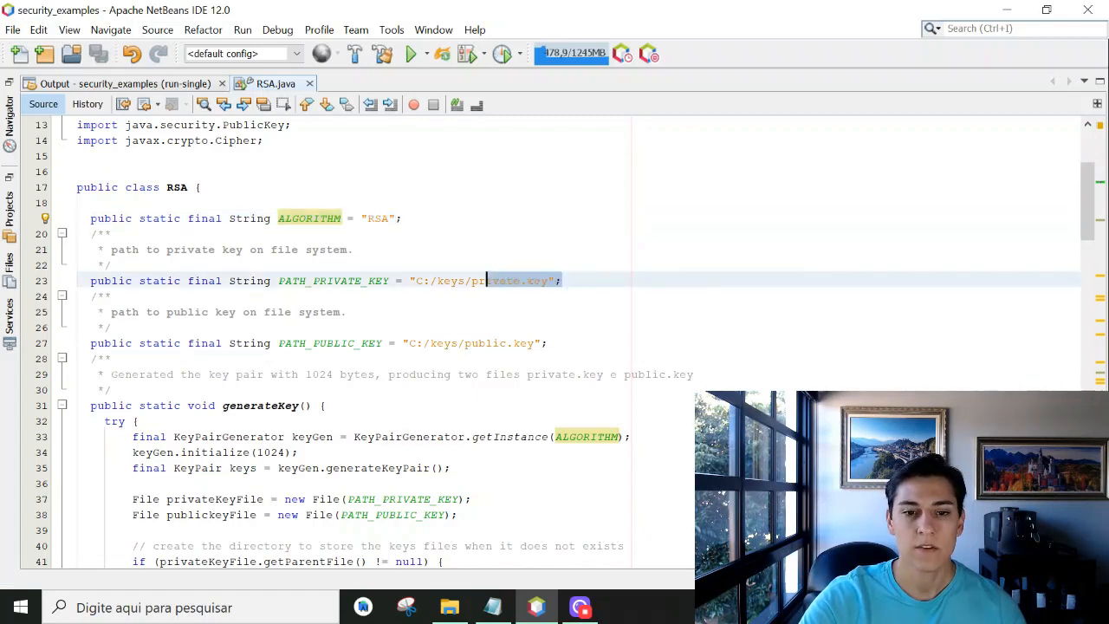
double_click(481, 281)
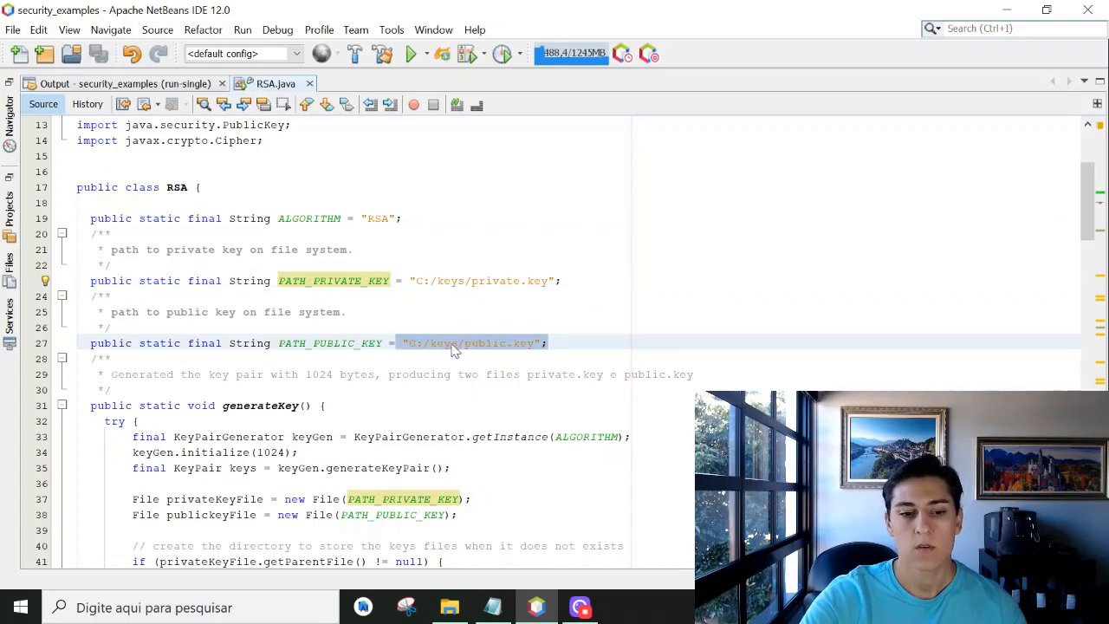
scroll(down, 3)
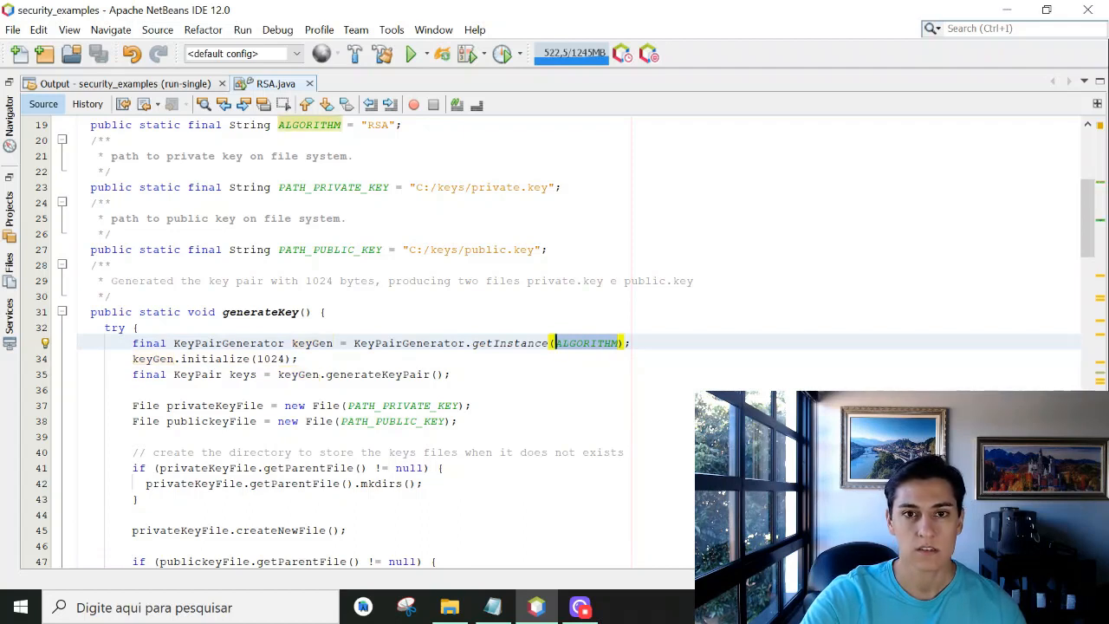
scroll(down, 3)
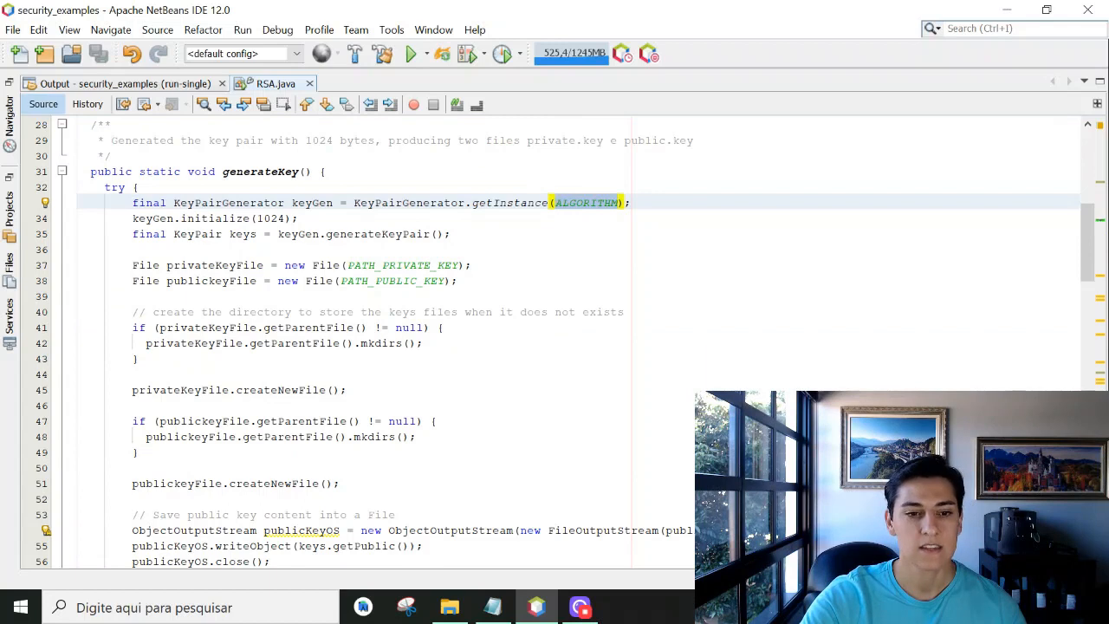
scroll(down, 3)
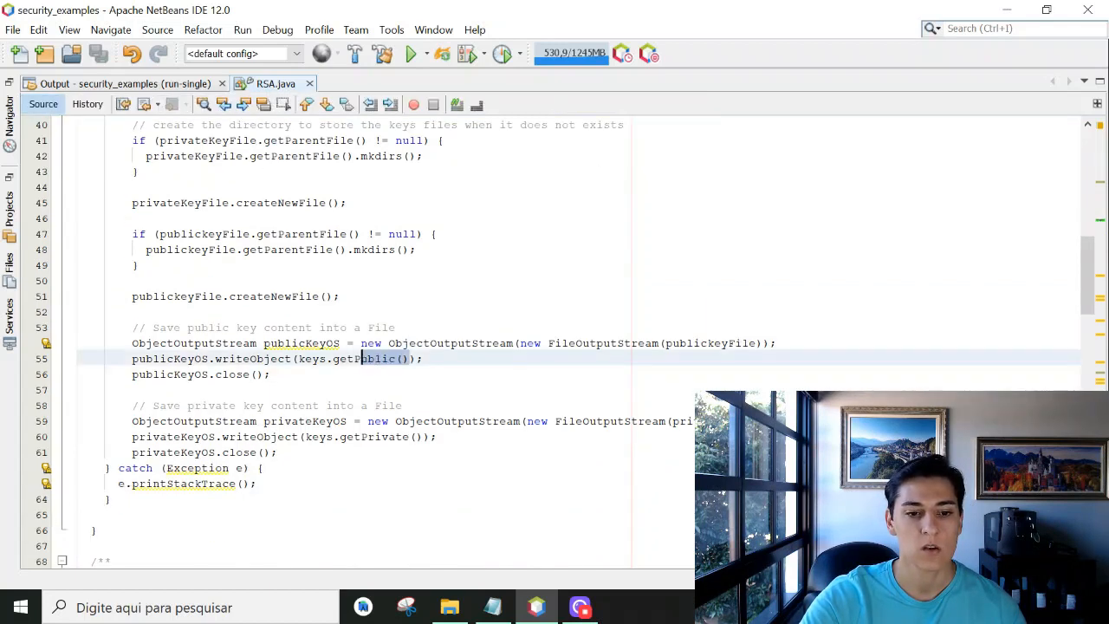
scroll(down, 3)
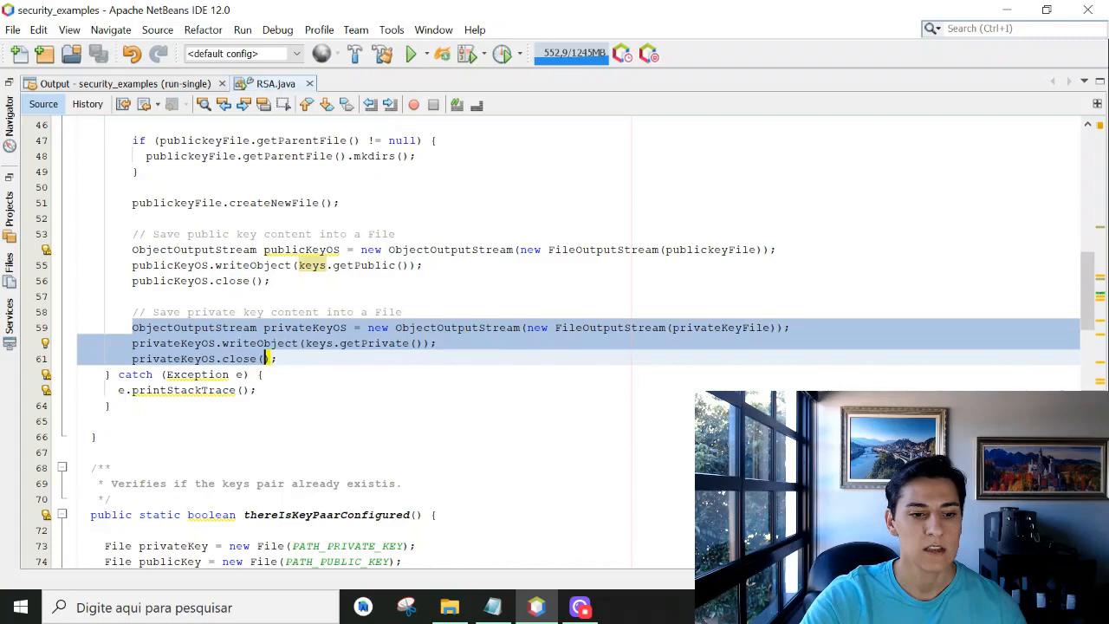
- Scroll further and point out the encrypt method's byte array result
click(401, 312)
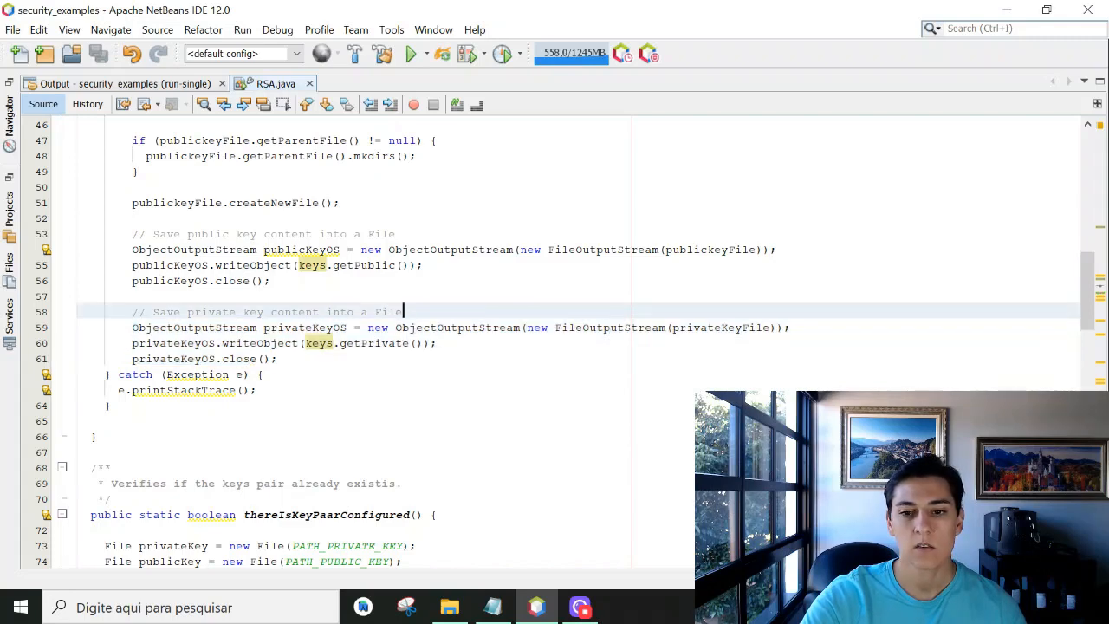
scroll(up, 3)
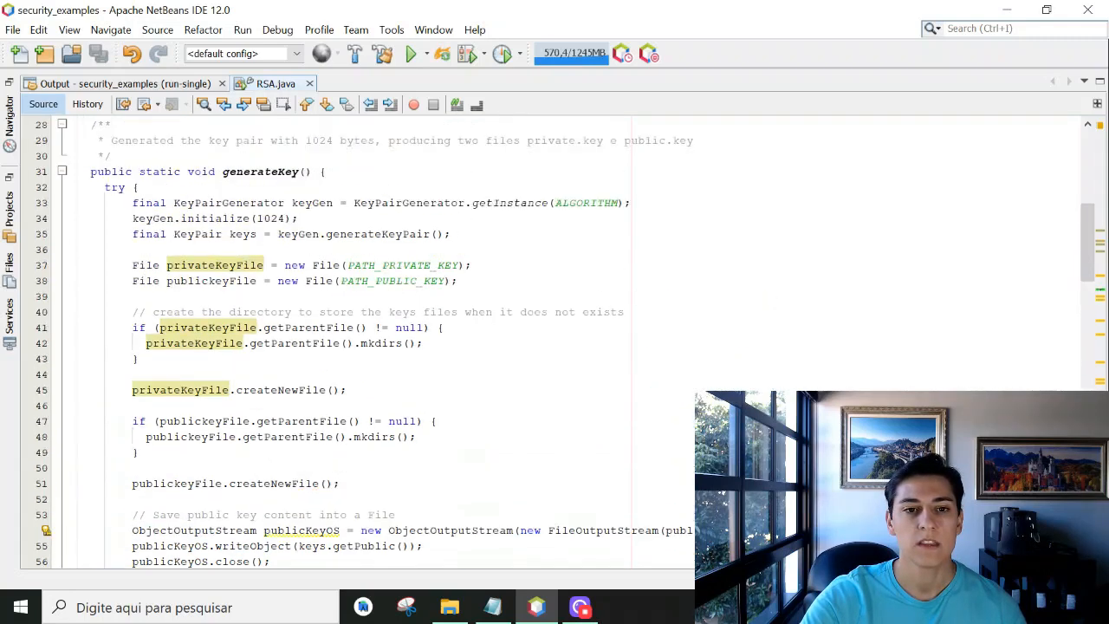
scroll(up, 3)
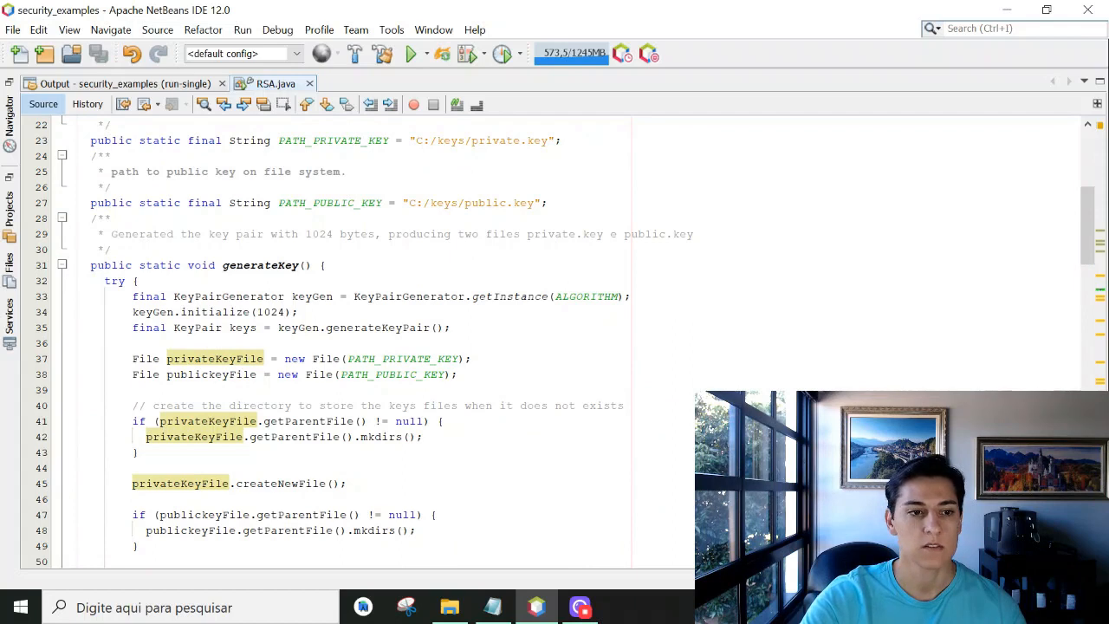
scroll(down, 3)
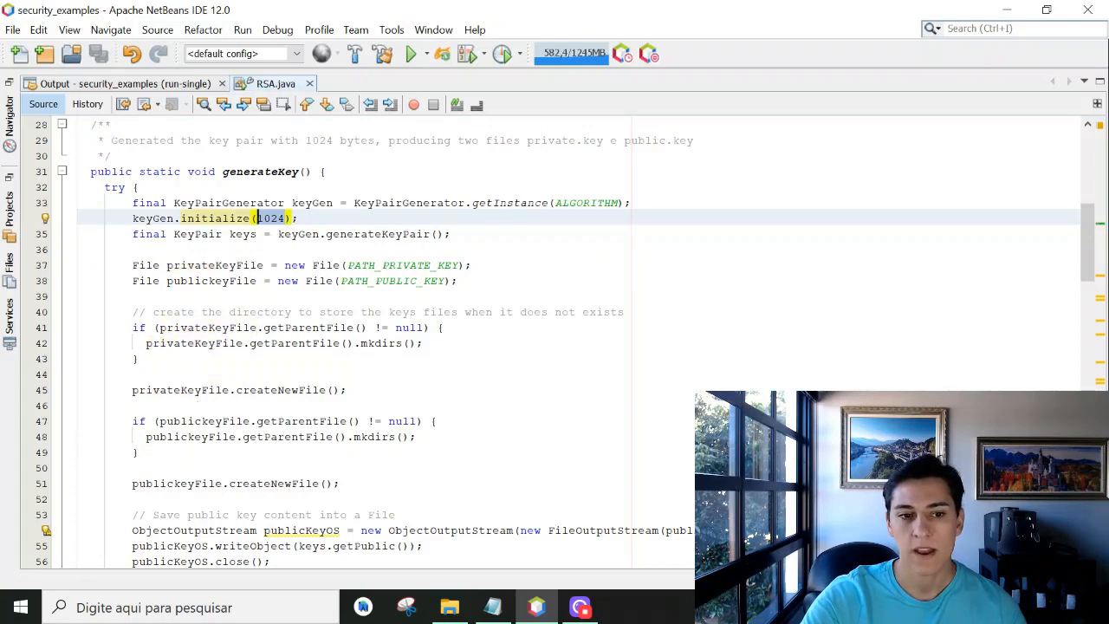
scroll(down, 3)
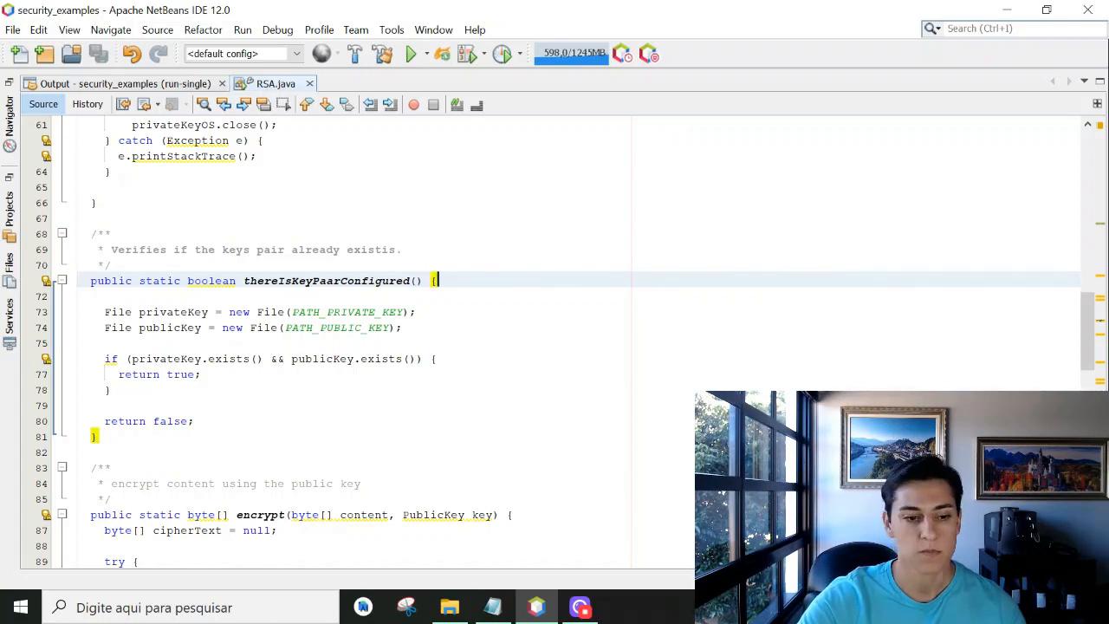
scroll(down, 3)
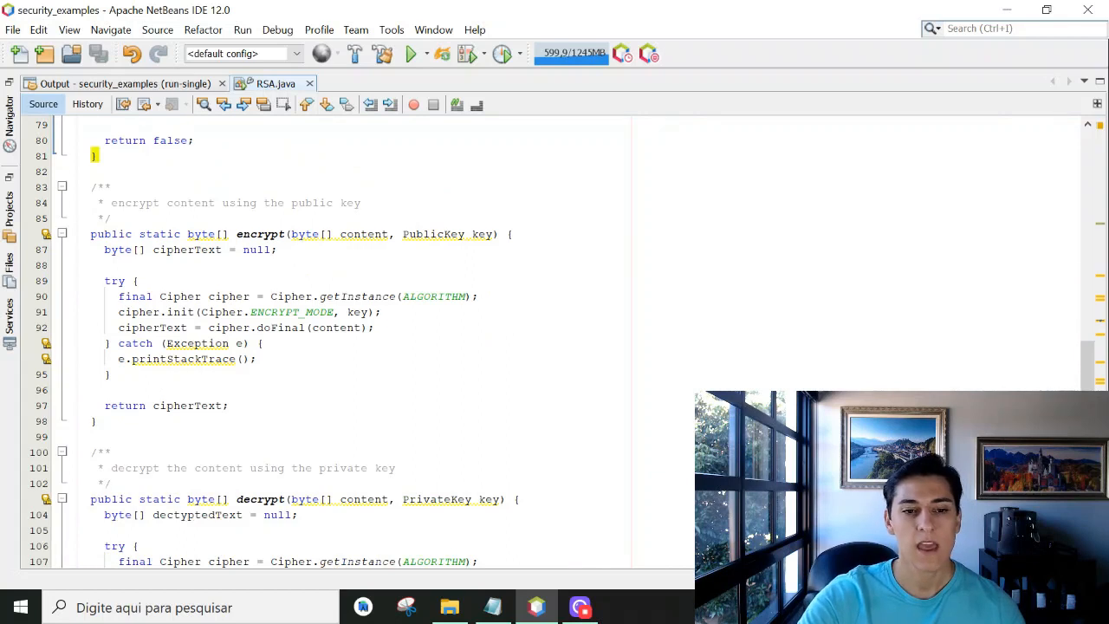
click(511, 234)
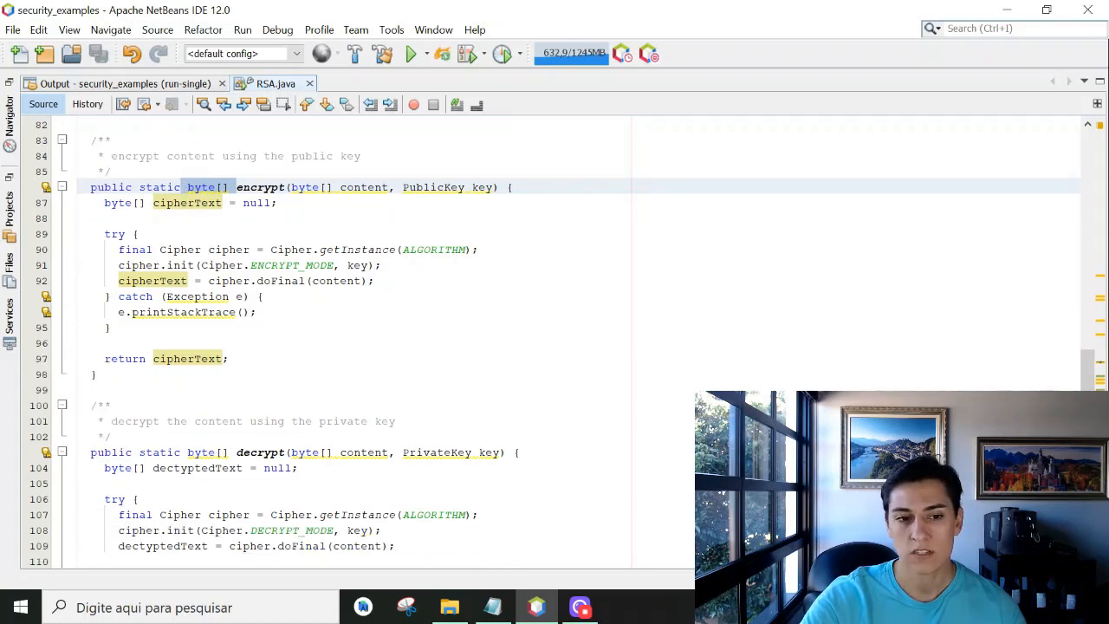
- Reach the end of main(), highlighting every use of the inputStream variable
scroll(up, 3)
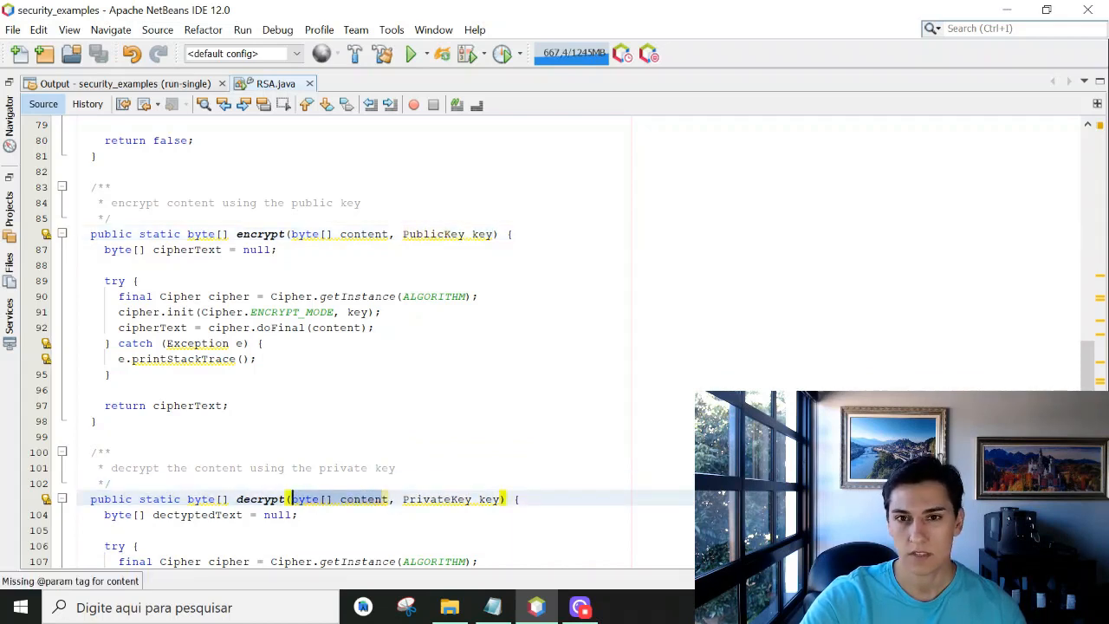
scroll(down, 3)
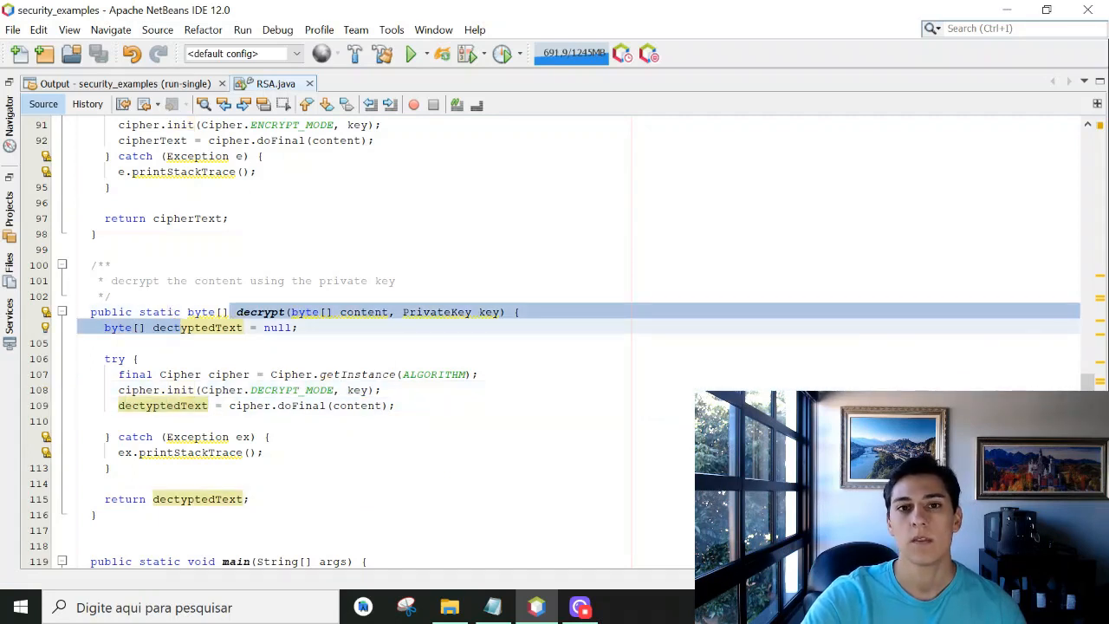
scroll(down, 3)
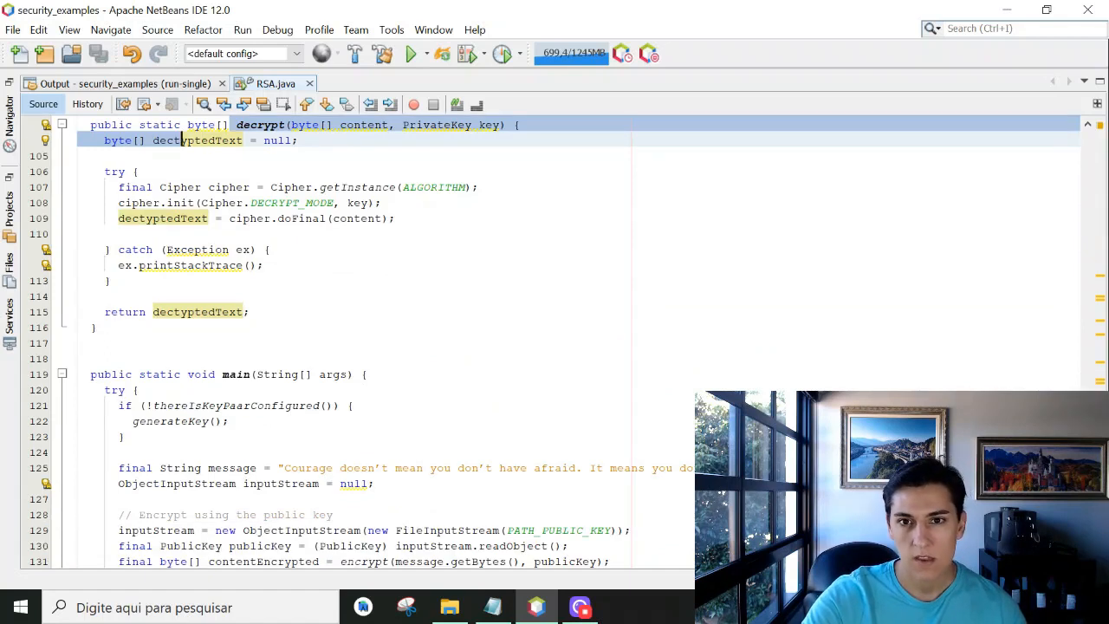
scroll(up, 3)
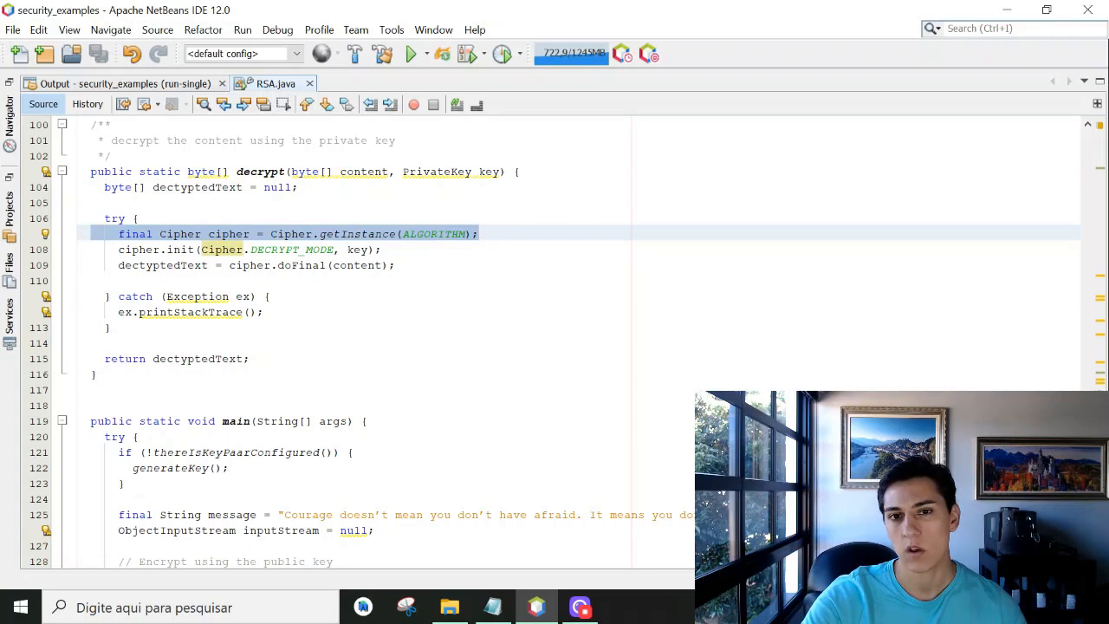
mouse_move(481, 241)
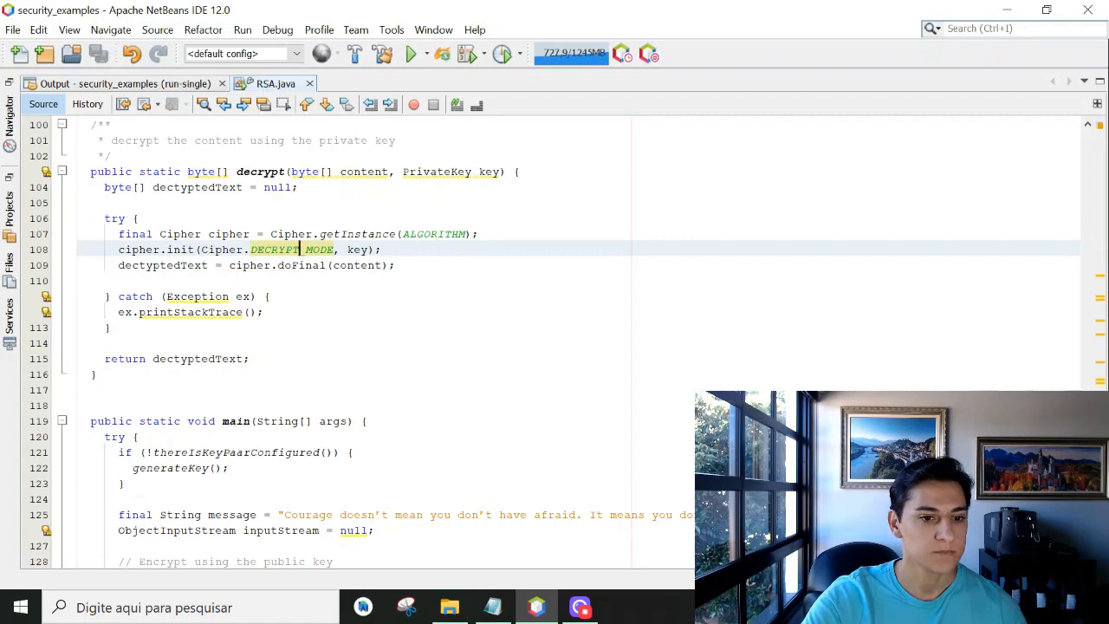
scroll(down, 3)
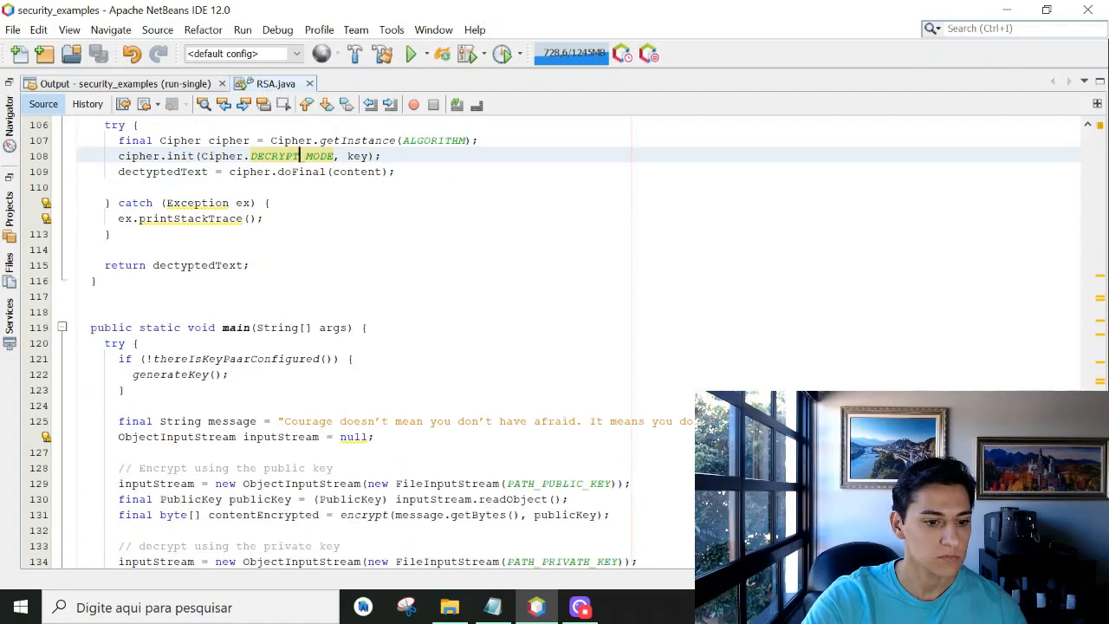
scroll(down, 3)
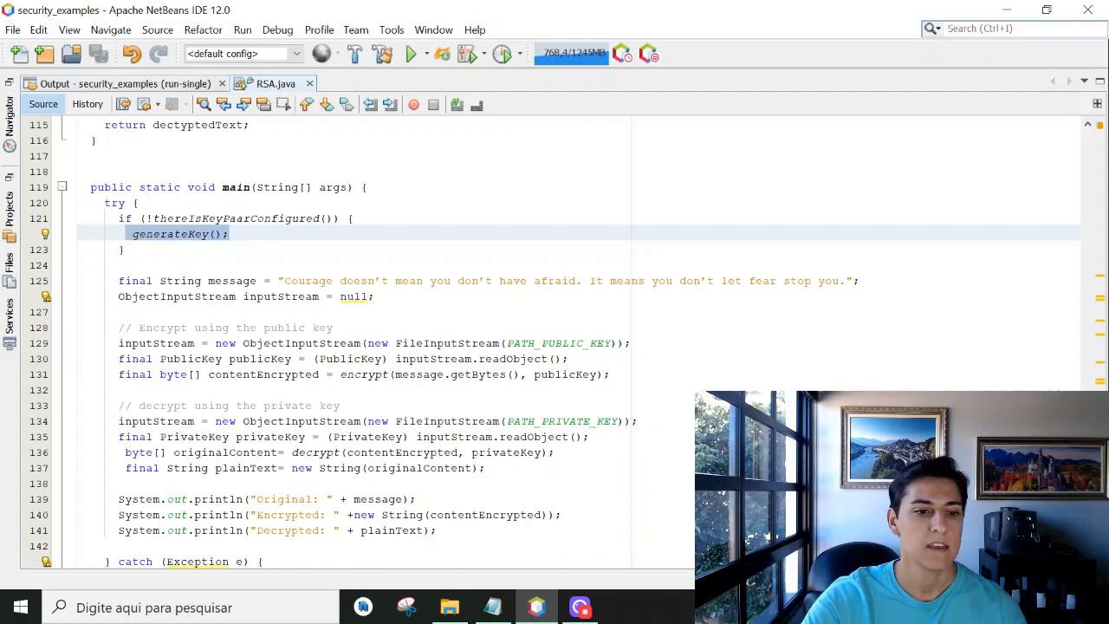
click(465, 280)
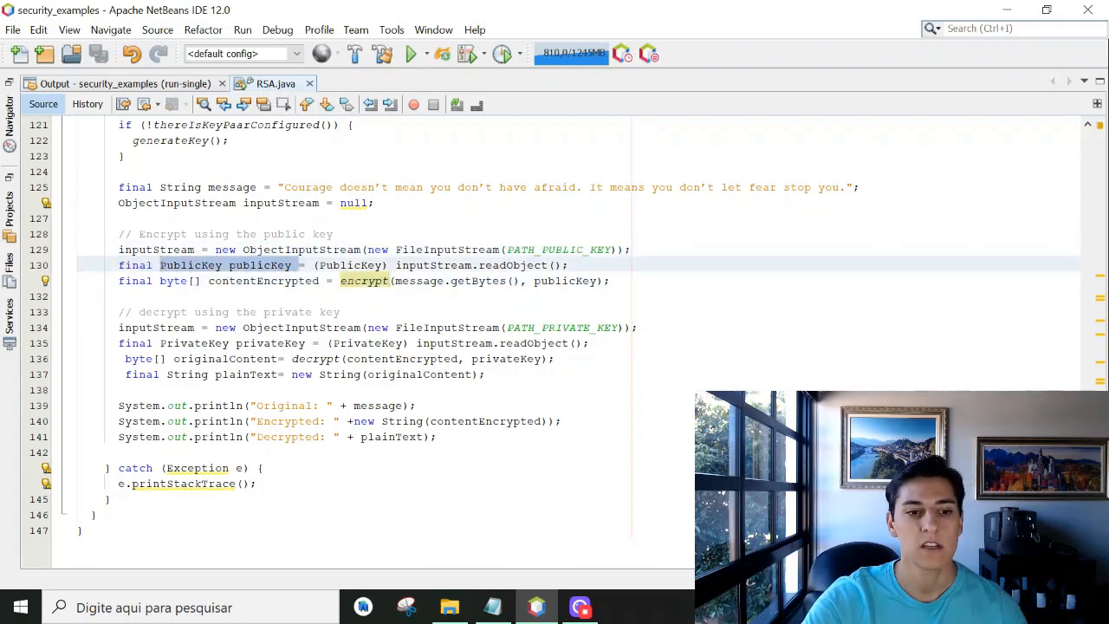
double_click(260, 265)
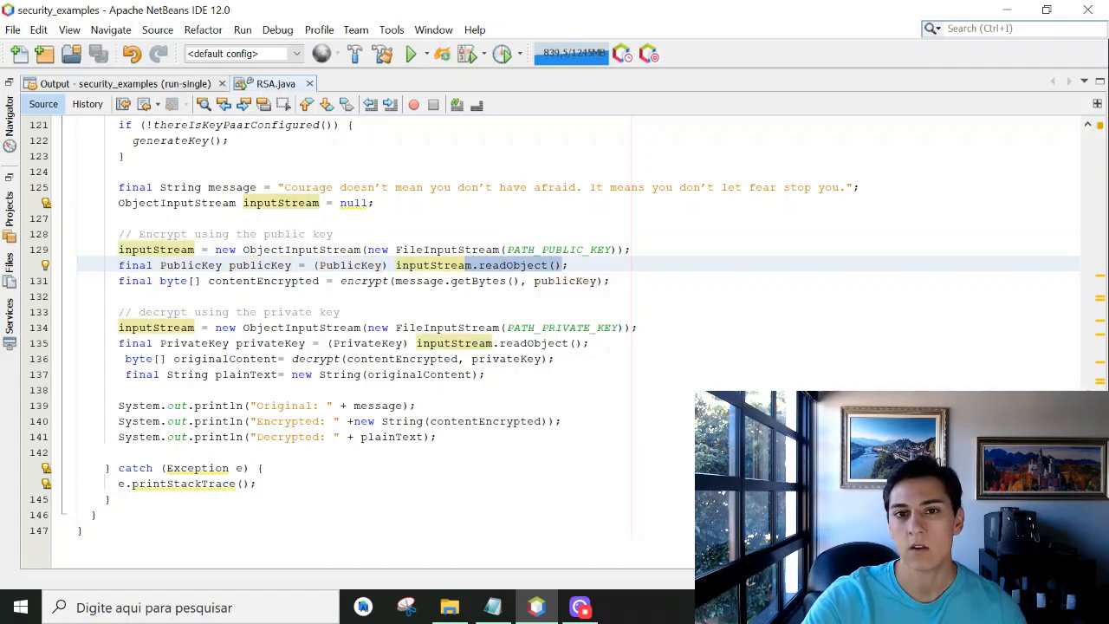
scroll(up, 3)
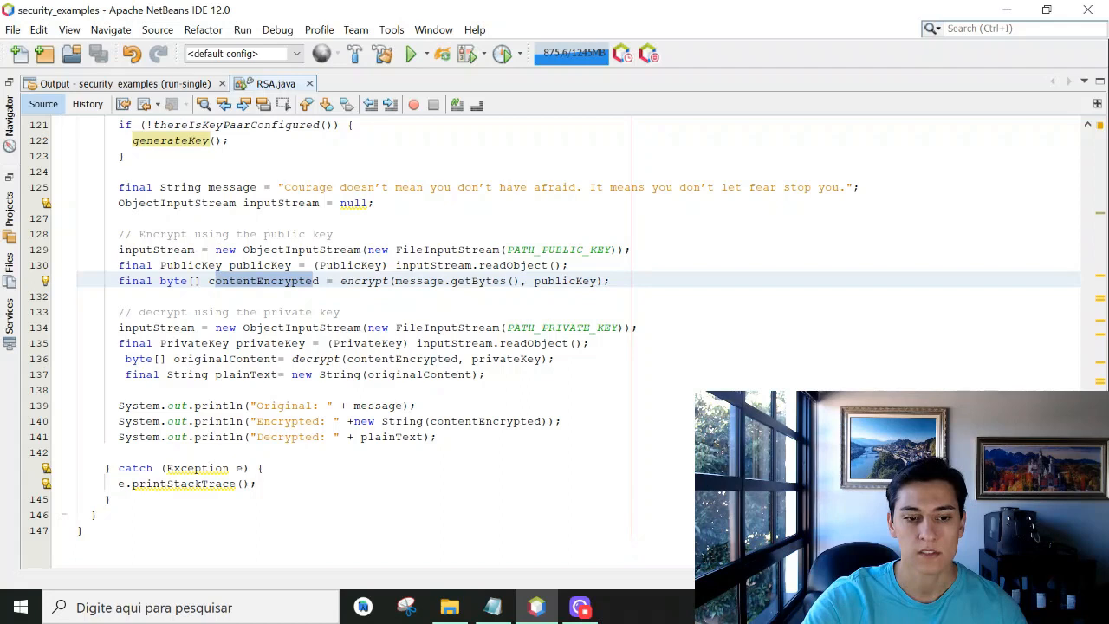
double_click(263, 280)
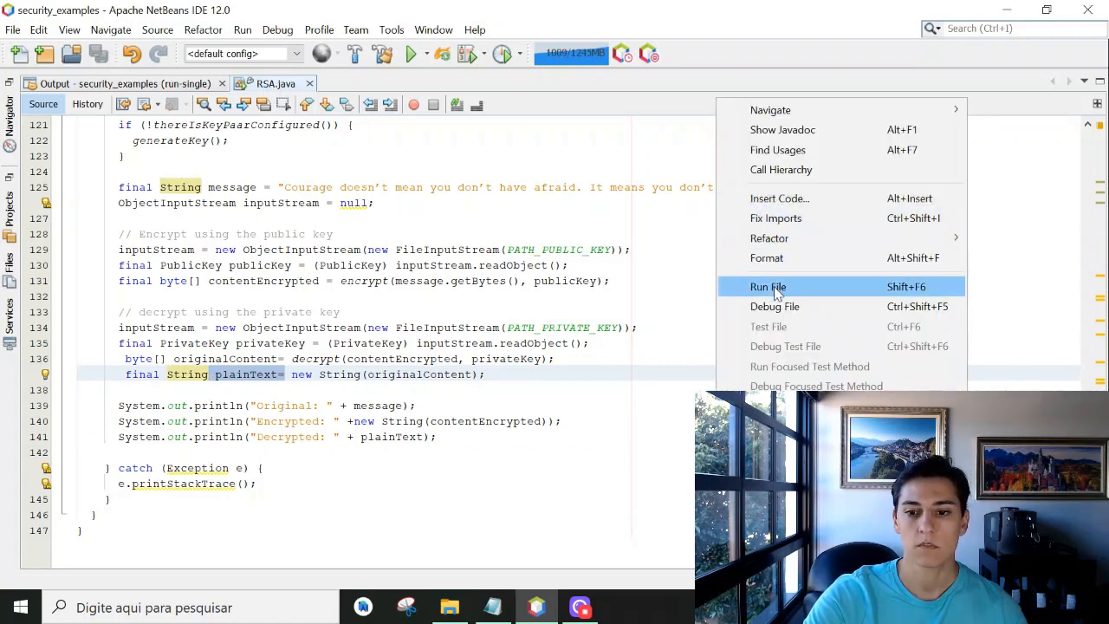
- Run RSA.java and select the garbled encrypted message in the Output window
click(768, 286)
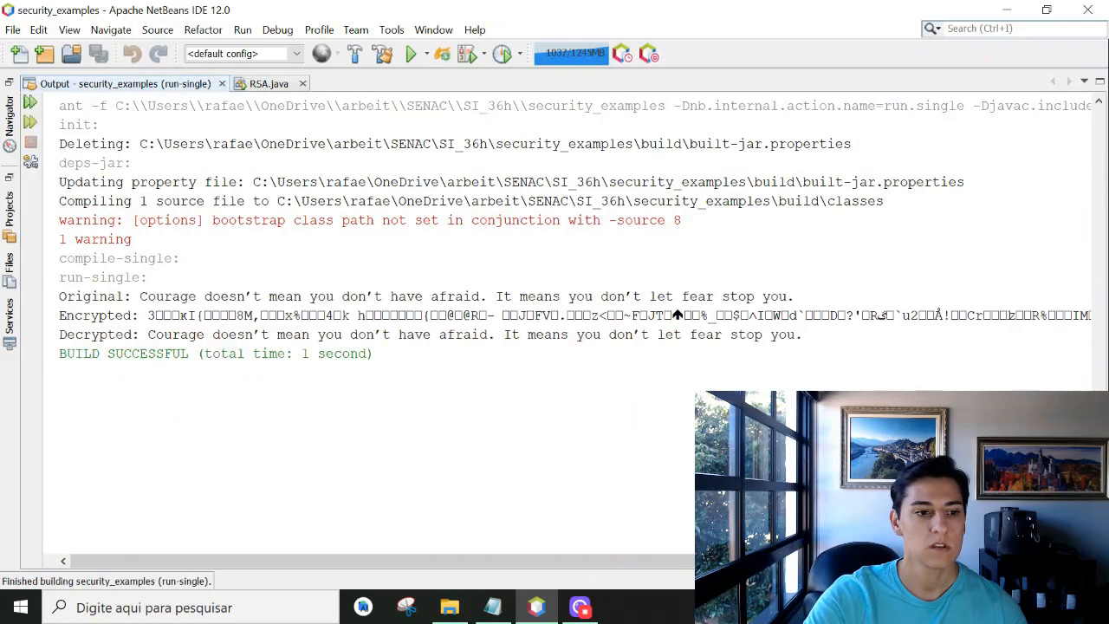
drag(147, 296, 325, 296)
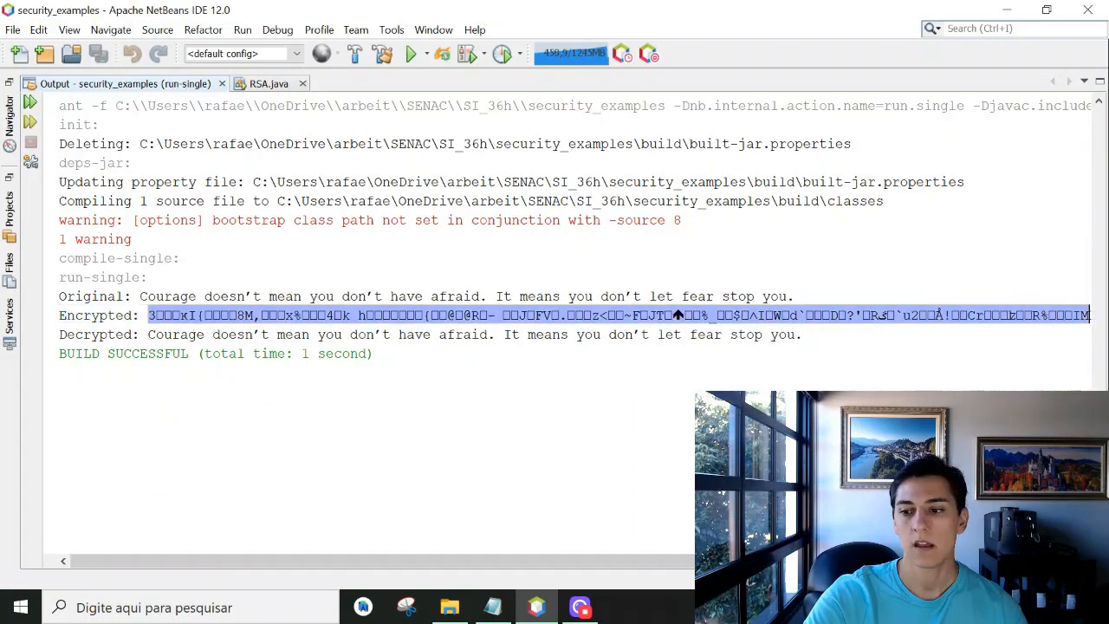
scroll(right, 3)
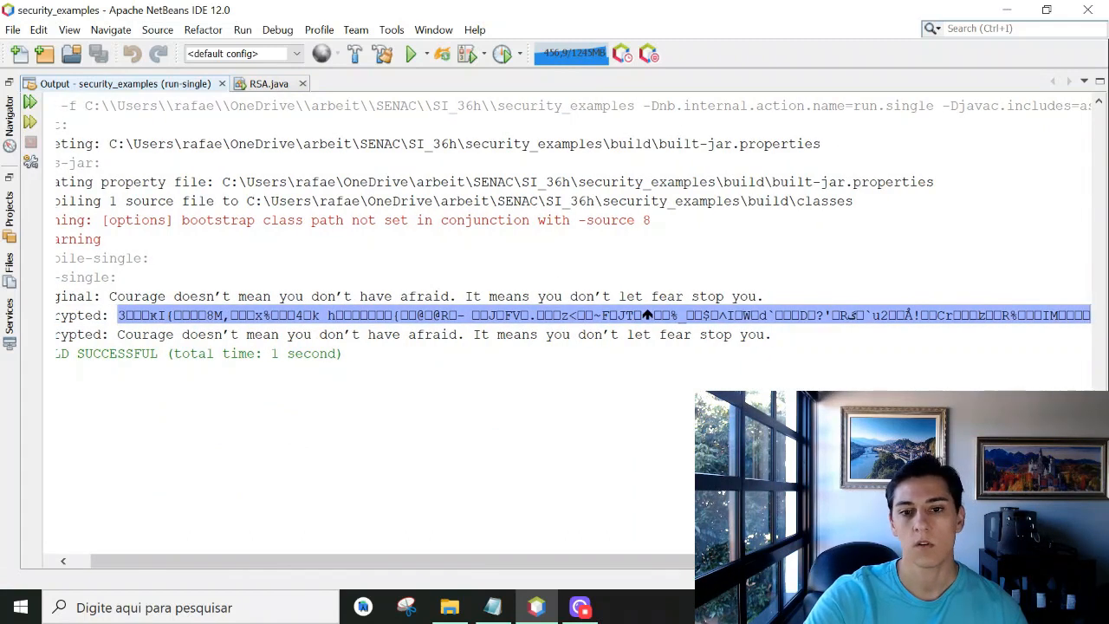